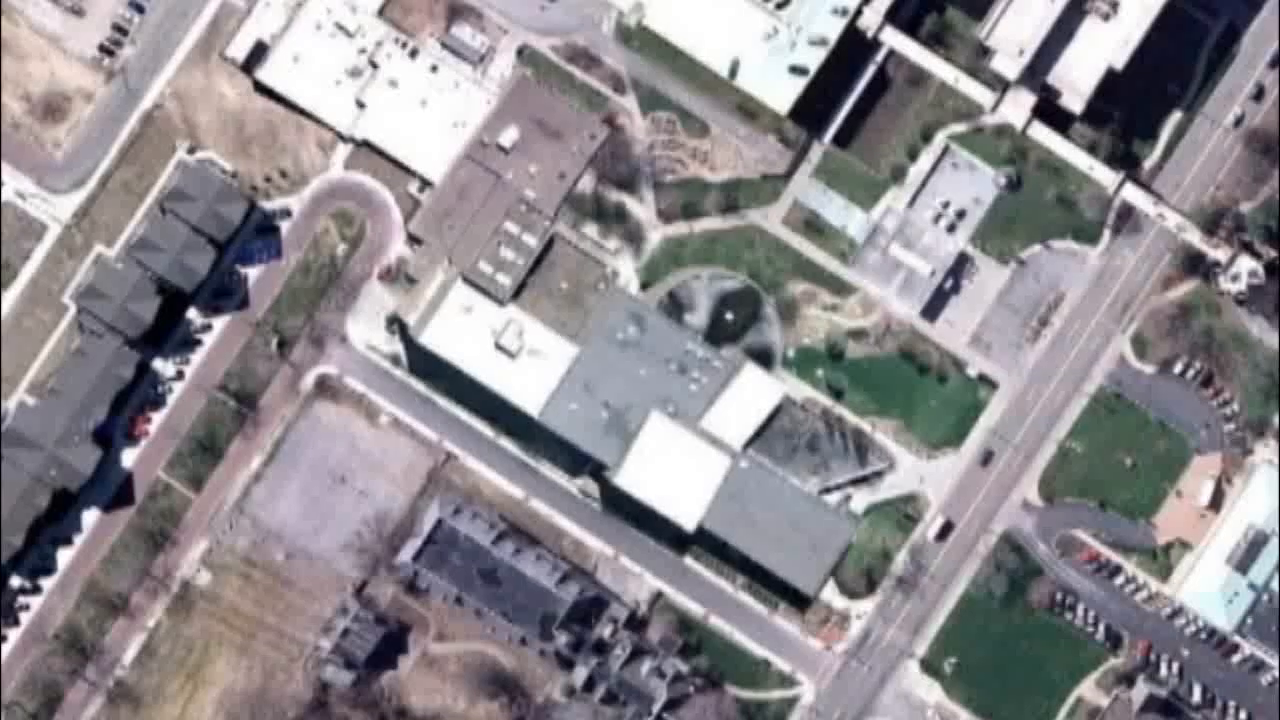
scroll(down, 3)
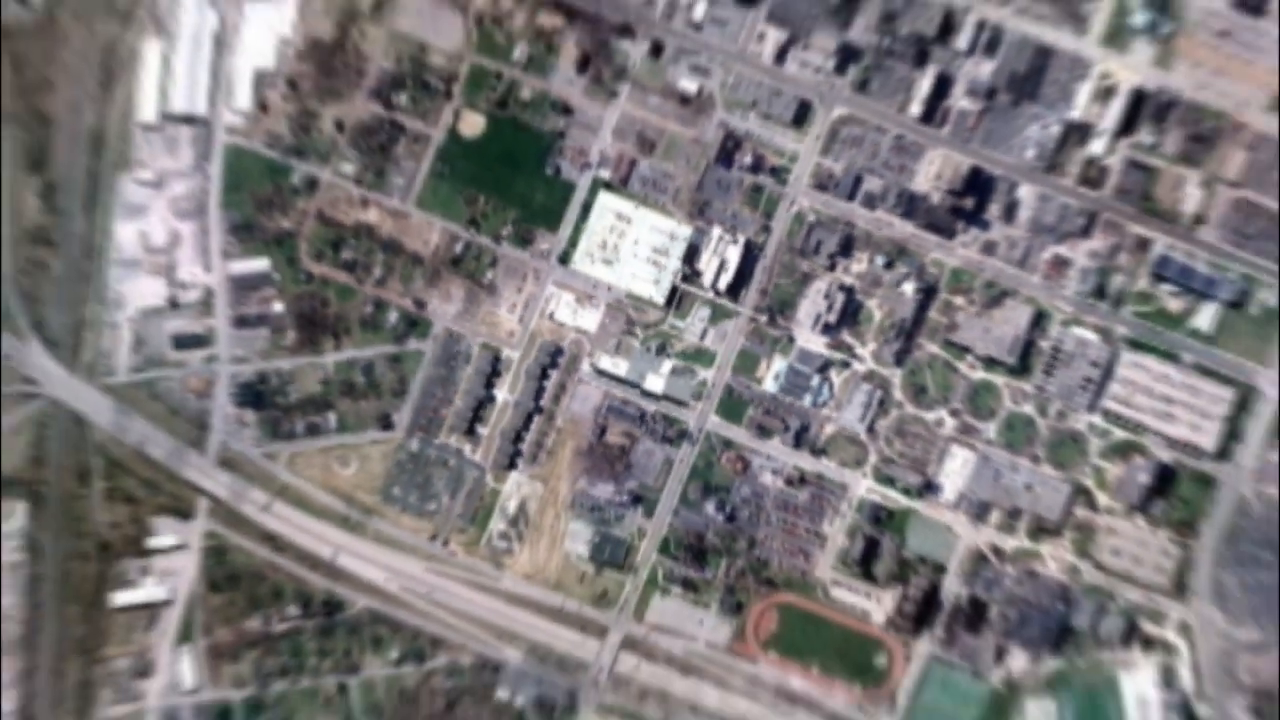